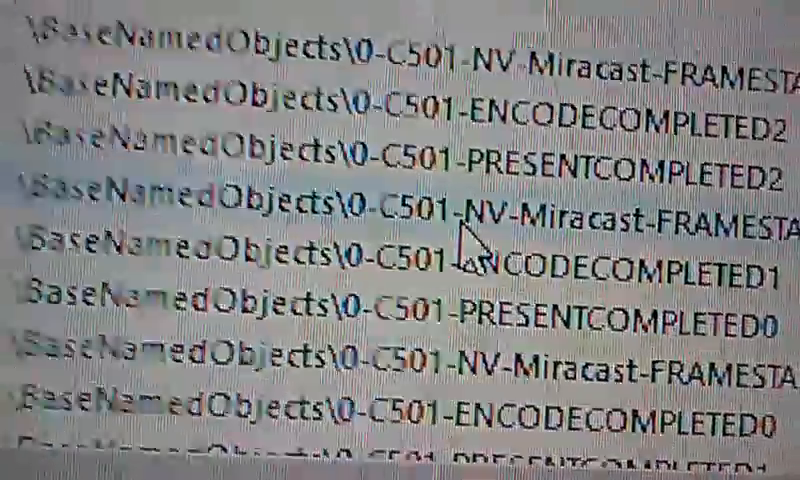
Scroll the Administrative Tools shortcut list and launch the Services console
{"action": "scroll", "scroll_direction": "up", "scroll_amount": 3}
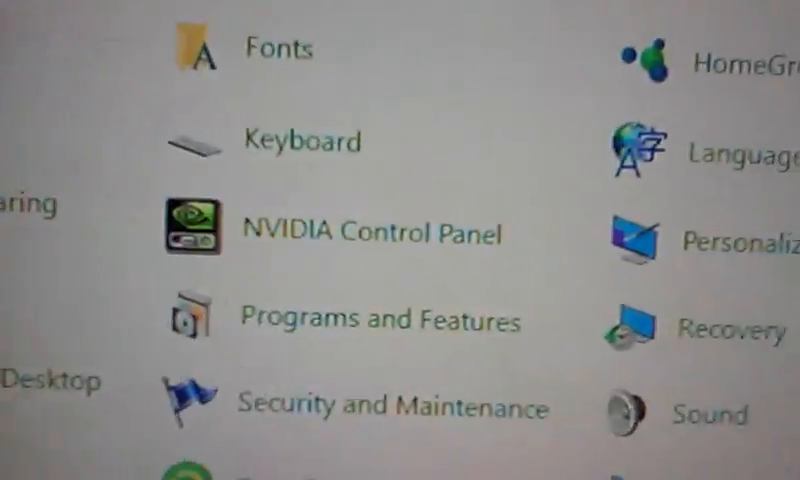
{"action": "scroll", "scroll_direction": "up", "scroll_amount": 3}
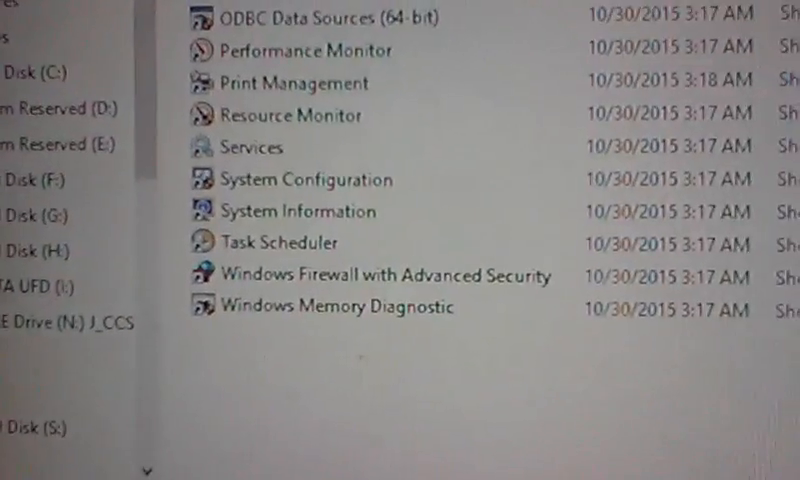
{"action": "scroll", "scroll_direction": "up", "scroll_amount": 3}
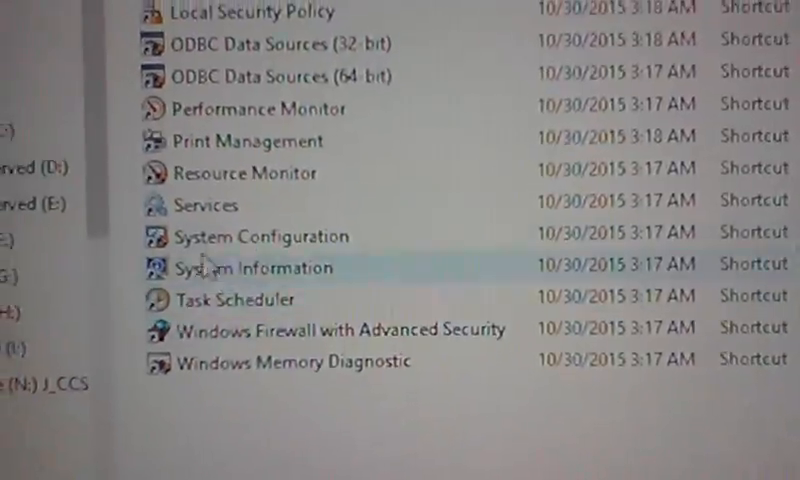
{"action": "left_click", "coordinate": [230, 205]}
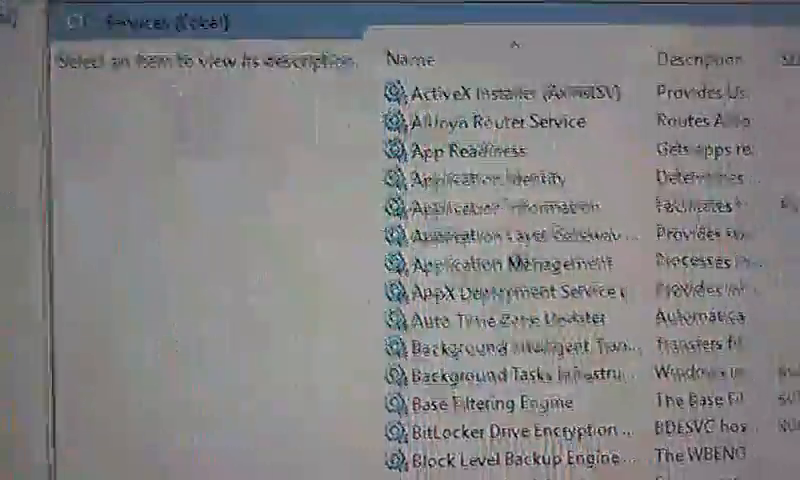
{"action": "scroll", "scroll_direction": "down", "scroll_amount": 3}
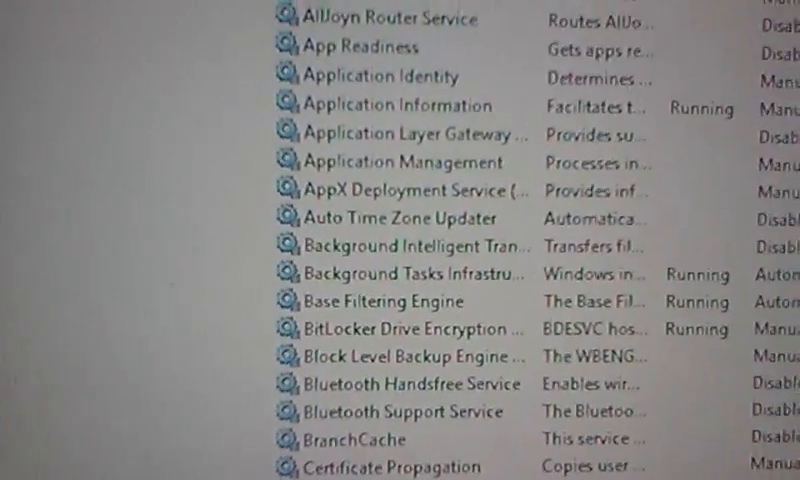
{"action": "scroll", "scroll_direction": "down", "scroll_amount": 3}
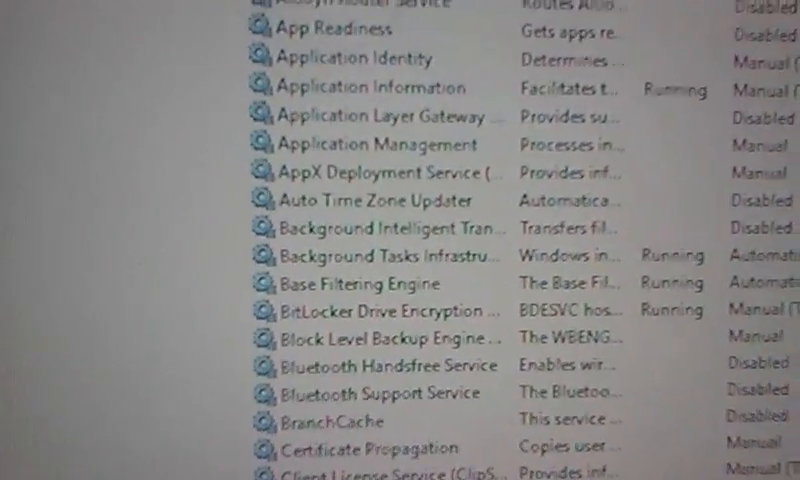
{"action": "scroll", "scroll_direction": "down", "scroll_amount": 3}
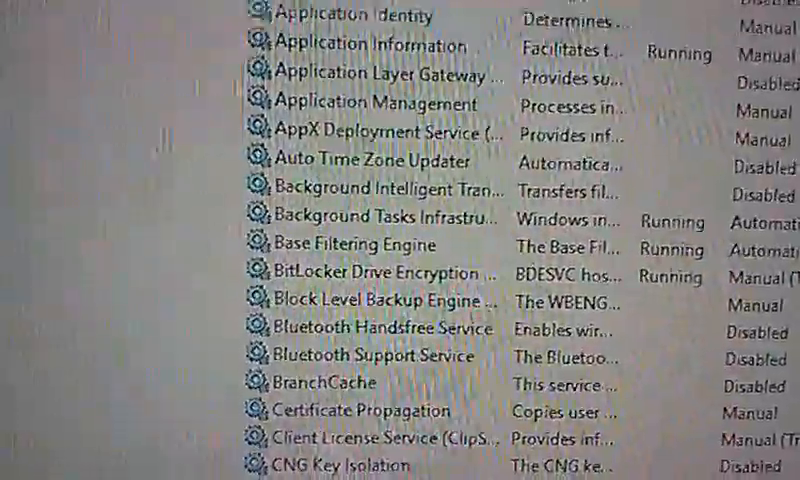
{"action": "scroll", "scroll_direction": "down", "scroll_amount": 3}
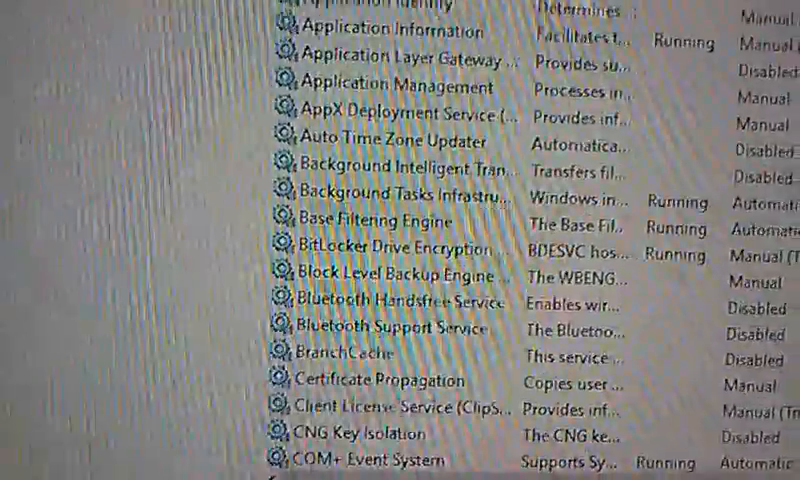
{"action": "scroll", "scroll_direction": "up", "scroll_amount": 3}
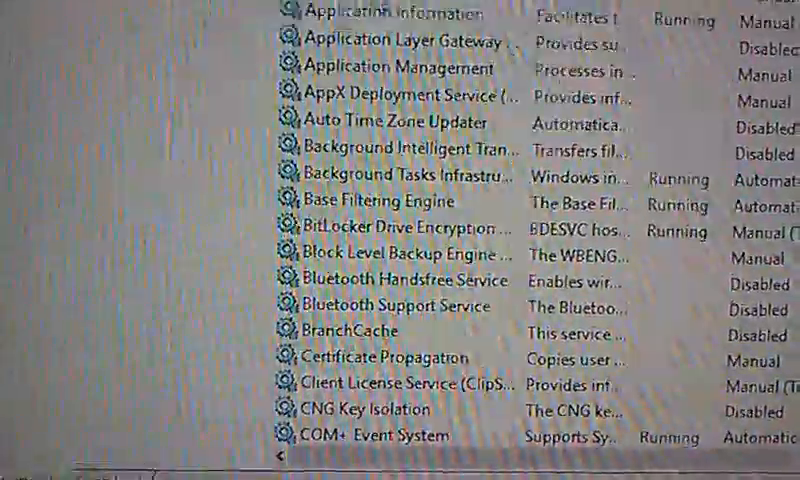
{"action": "scroll", "scroll_direction": "down", "scroll_amount": 3}
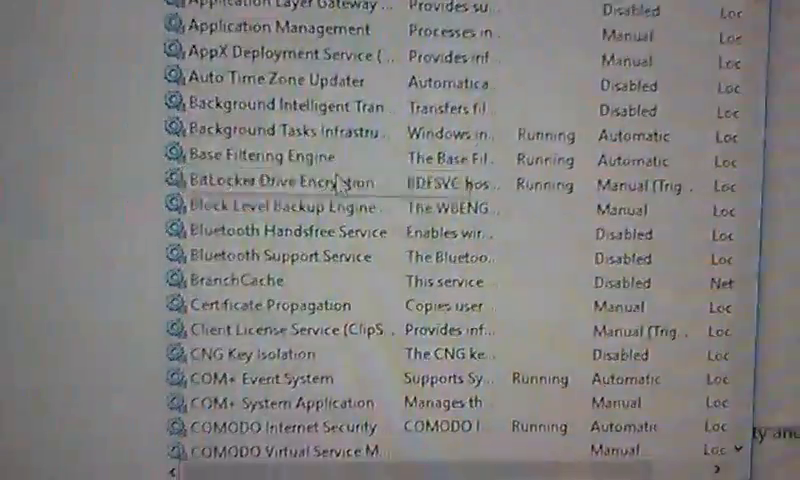
{"action": "scroll", "scroll_direction": "down", "scroll_amount": 3}
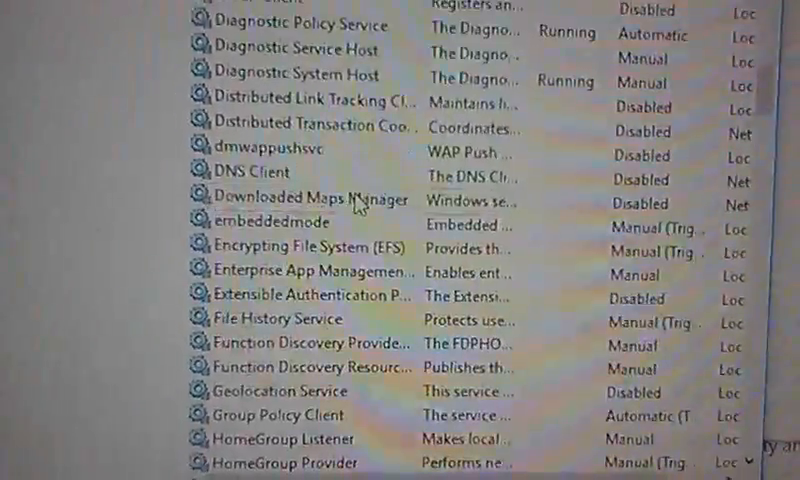
{"action": "scroll", "scroll_direction": "down", "scroll_amount": 3}
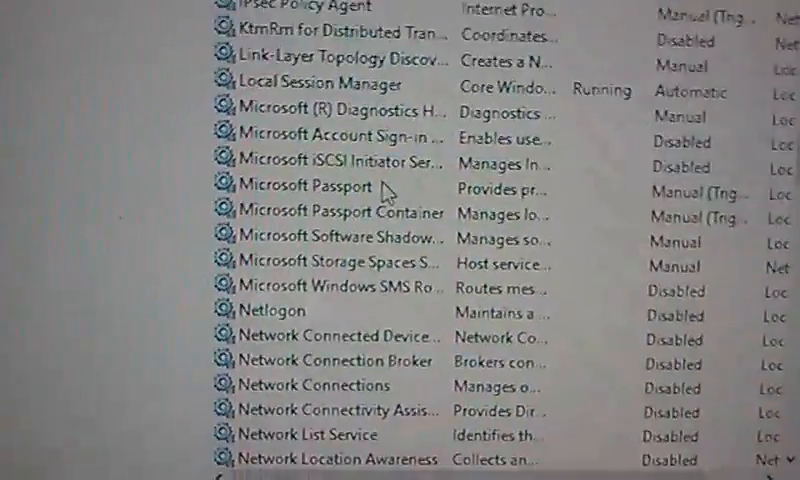
{"action": "scroll", "scroll_direction": "down", "scroll_amount": 3}
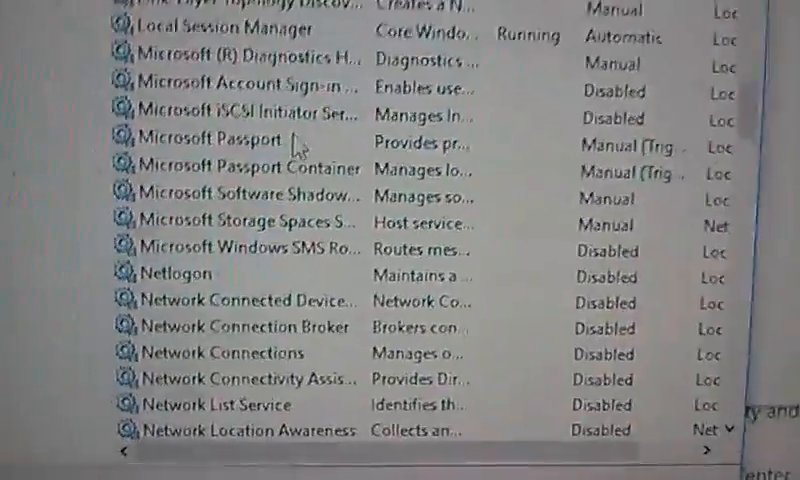
{"action": "scroll", "scroll_direction": "up", "scroll_amount": 3}
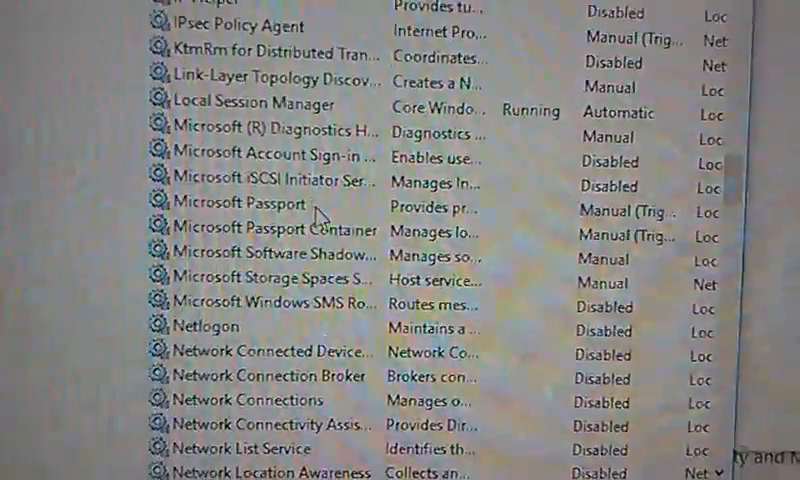
{"action": "left_click", "coordinate": [234, 187]}
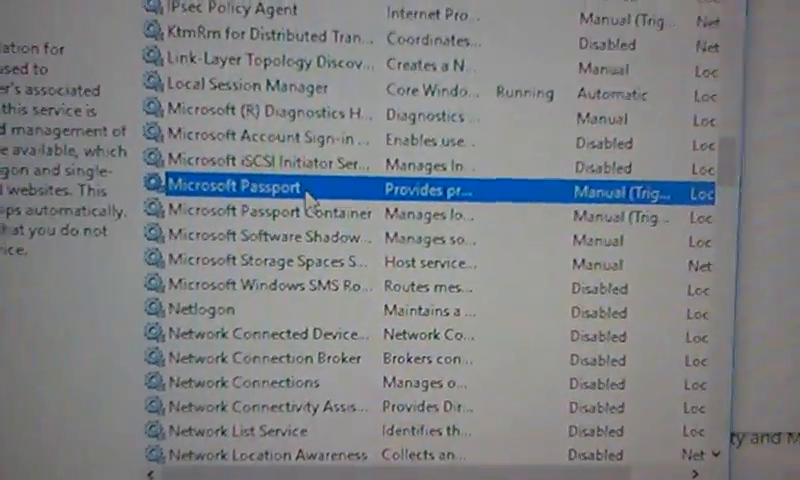
{"action": "scroll", "scroll_direction": "down", "scroll_amount": 3}
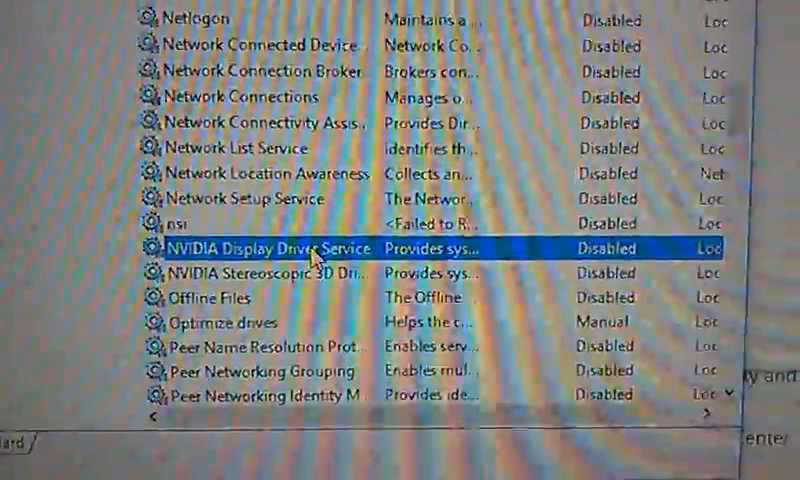
{"action": "scroll", "scroll_direction": "down", "scroll_amount": 3}
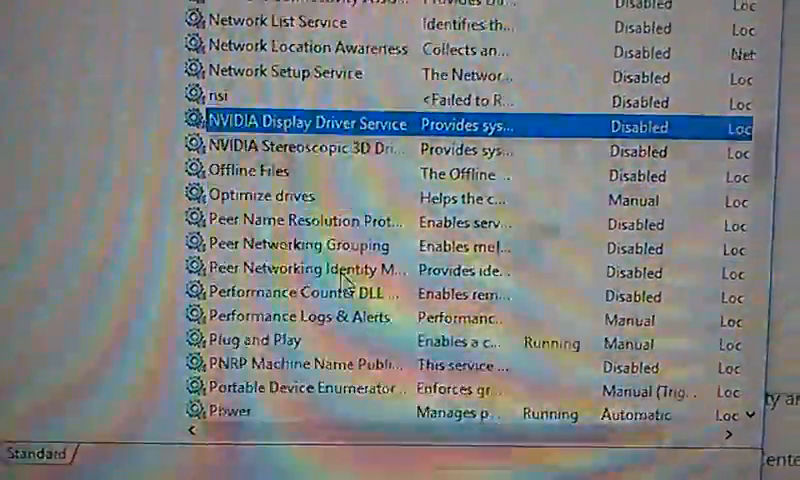
{"action": "scroll", "scroll_direction": "up", "scroll_amount": 3}
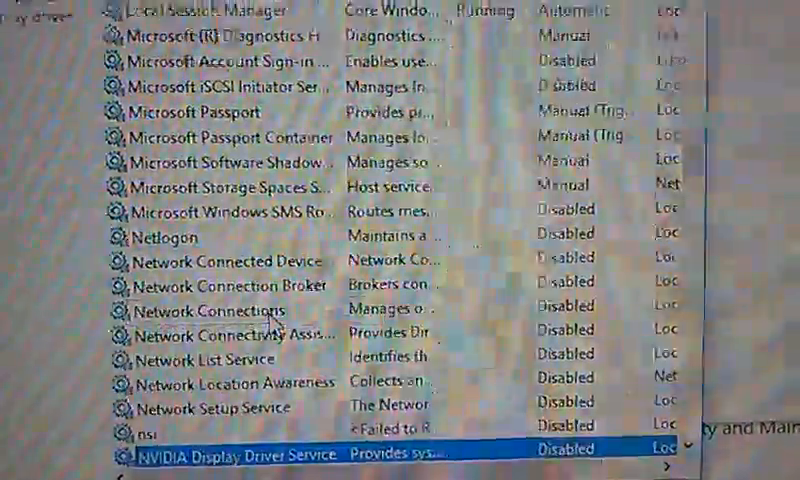
{"action": "scroll", "scroll_direction": "up", "scroll_amount": 3}
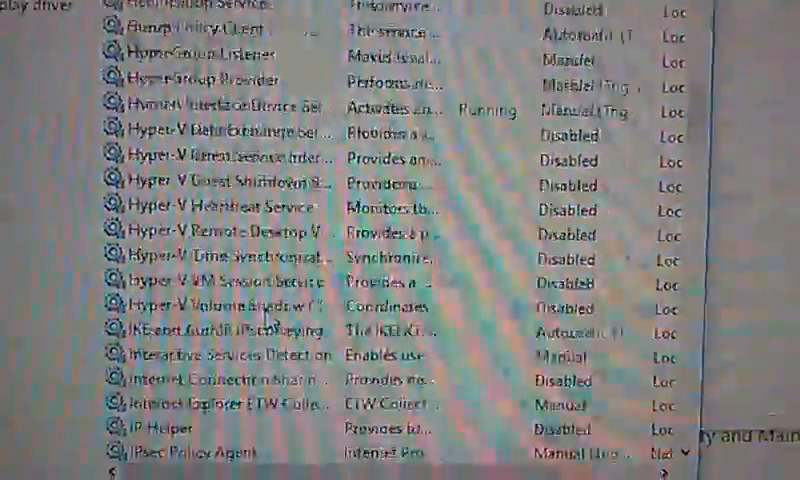
{"action": "scroll", "scroll_direction": "up", "scroll_amount": 3}
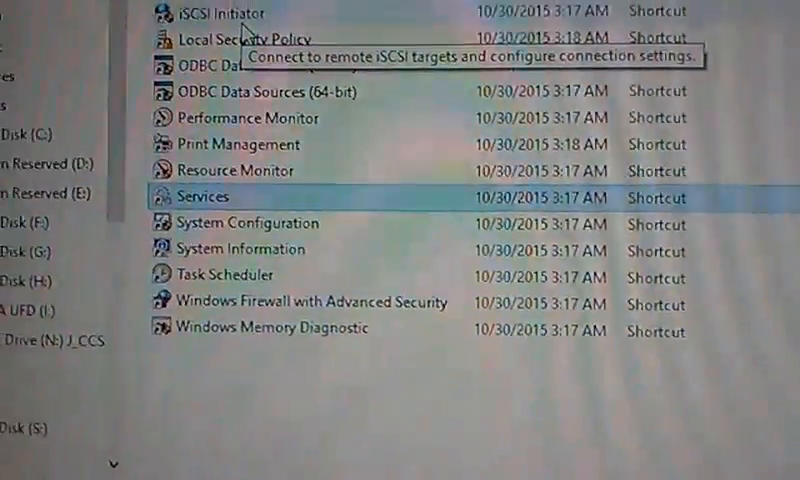
Scroll down while returning from Administrative Tools to All Control Panel Items
{"action": "scroll", "scroll_direction": "down", "scroll_amount": 3}
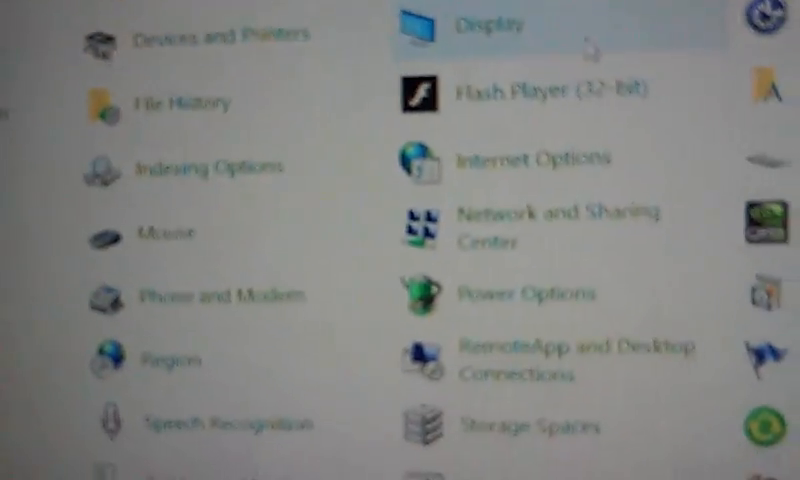
Scroll All Control Panel Items to reach Programs and Features
{"action": "scroll", "scroll_direction": "down", "scroll_amount": 3}
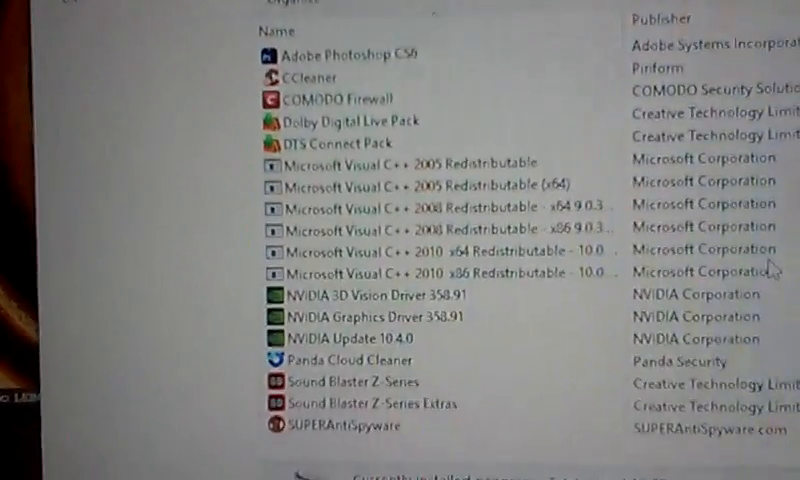
{"action": "scroll", "scroll_direction": "down", "scroll_amount": 3}
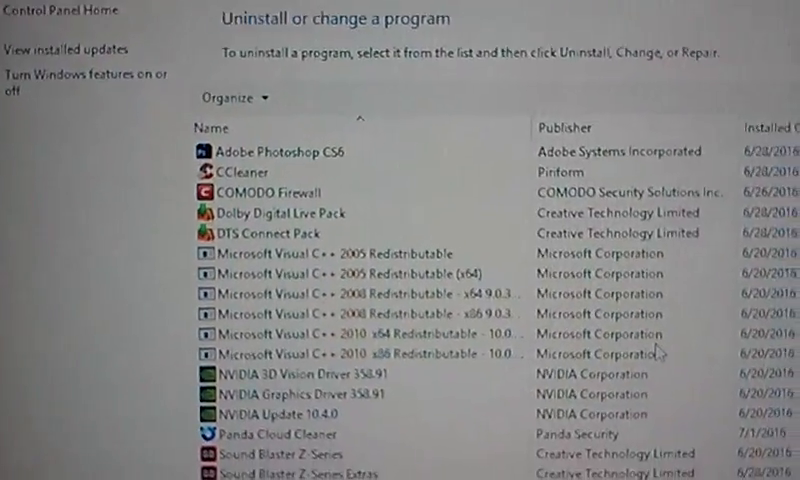
{"action": "scroll", "scroll_direction": "down", "scroll_amount": 3}
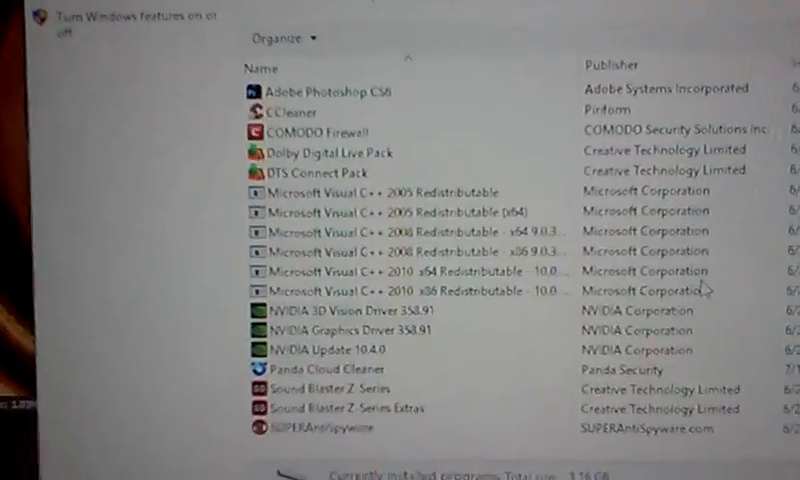
{"action": "scroll", "scroll_direction": "down", "scroll_amount": 3}
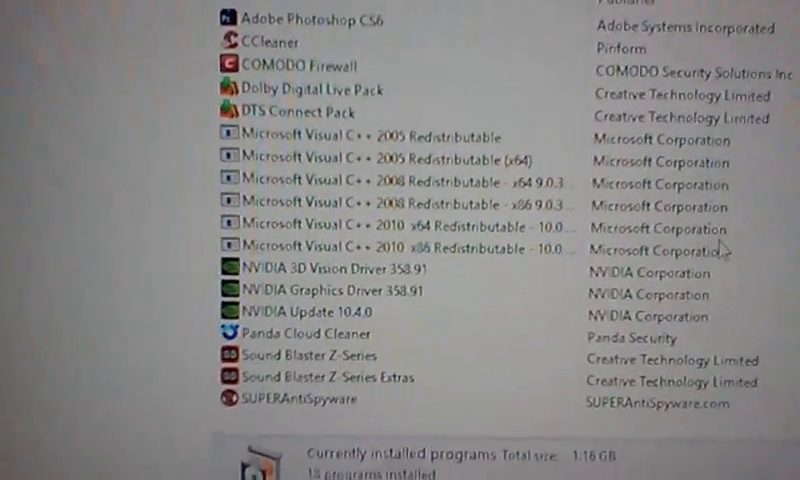
{"action": "scroll", "scroll_direction": "up", "scroll_amount": 3}
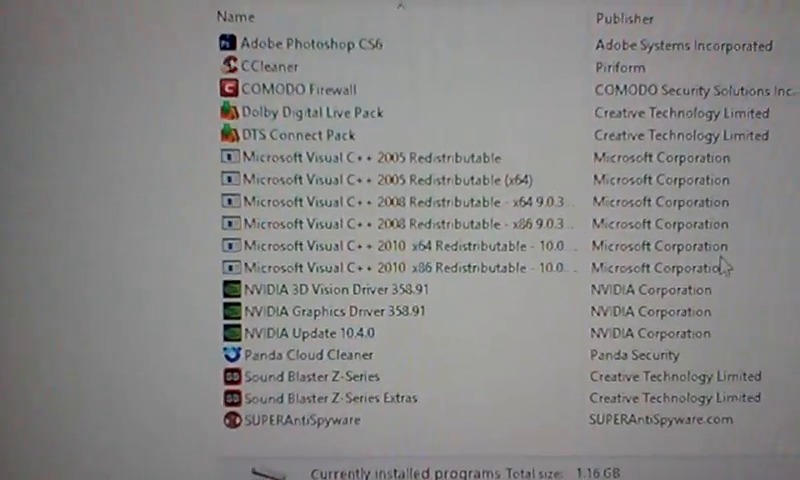